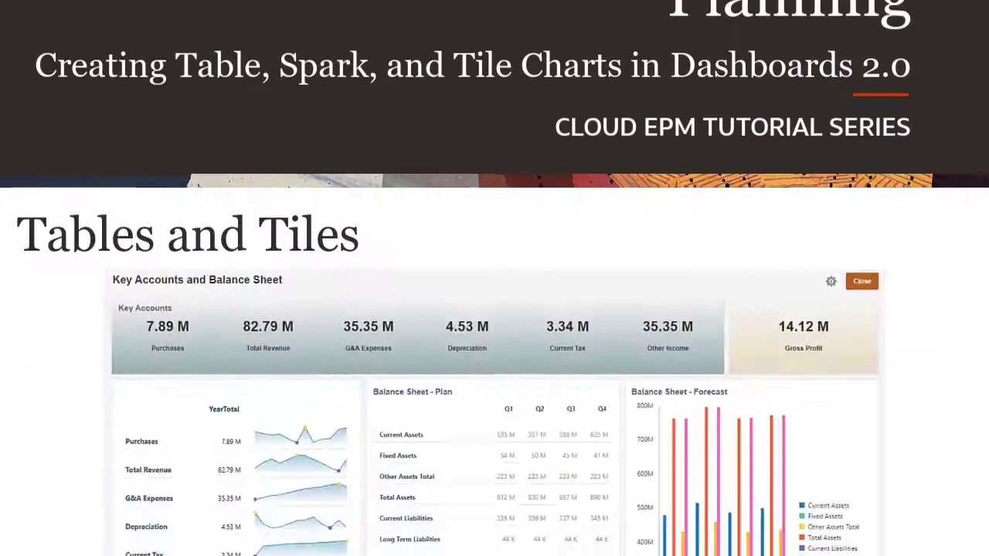
Step: From the home page Dashboards card, create a new blank Dashboard 2.0
scroll("down", 3)
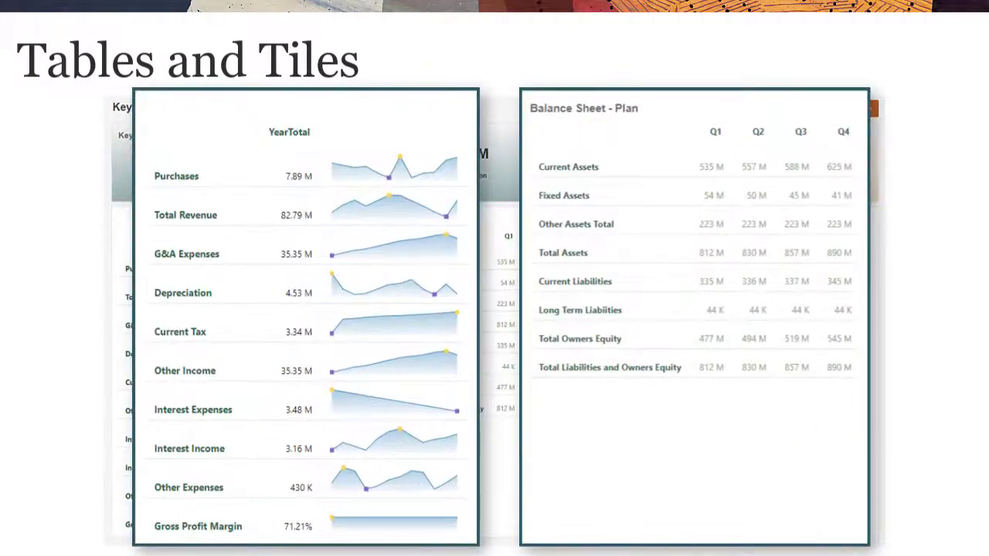
left_click(394, 333)
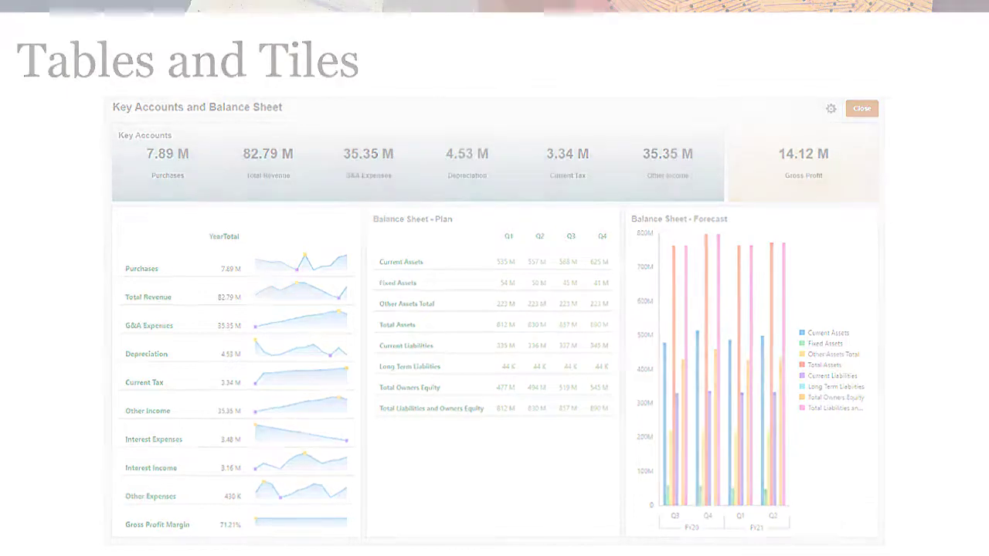
left_click(861, 108)
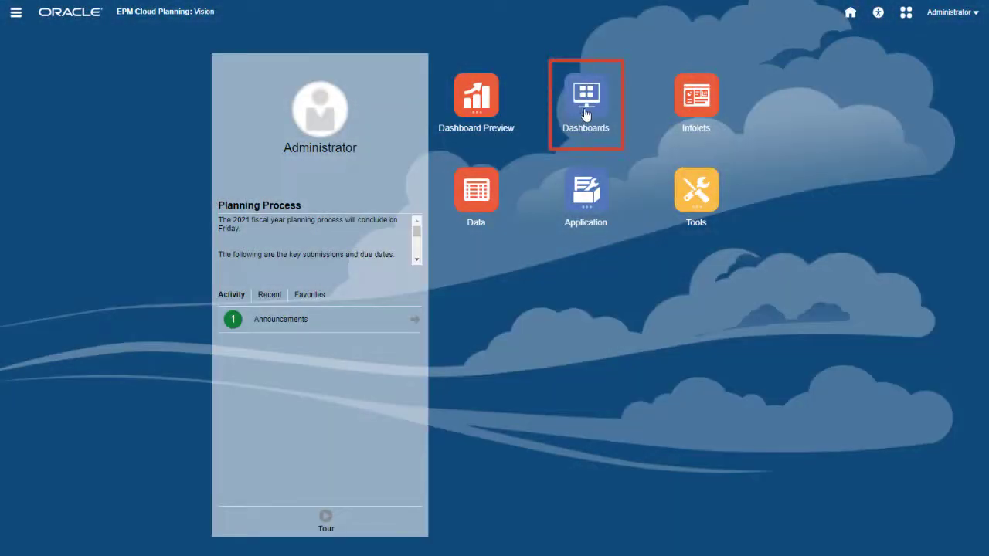
left_click(587, 94)
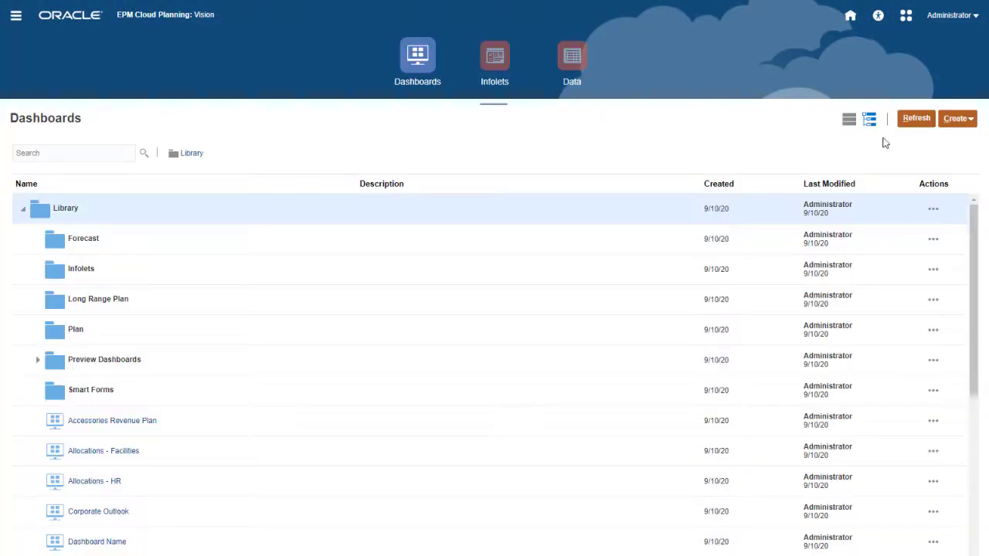
left_click(955, 118)
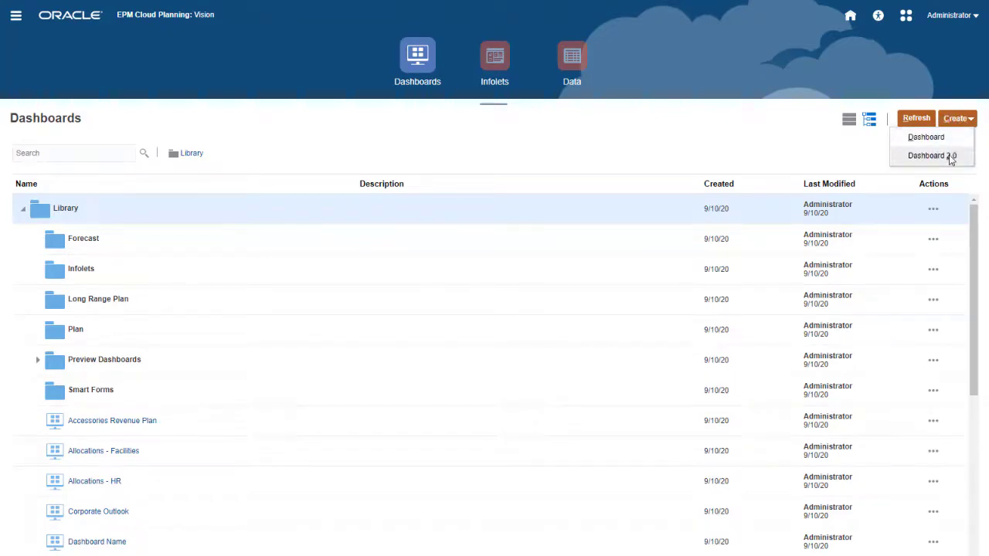
left_click(924, 136)
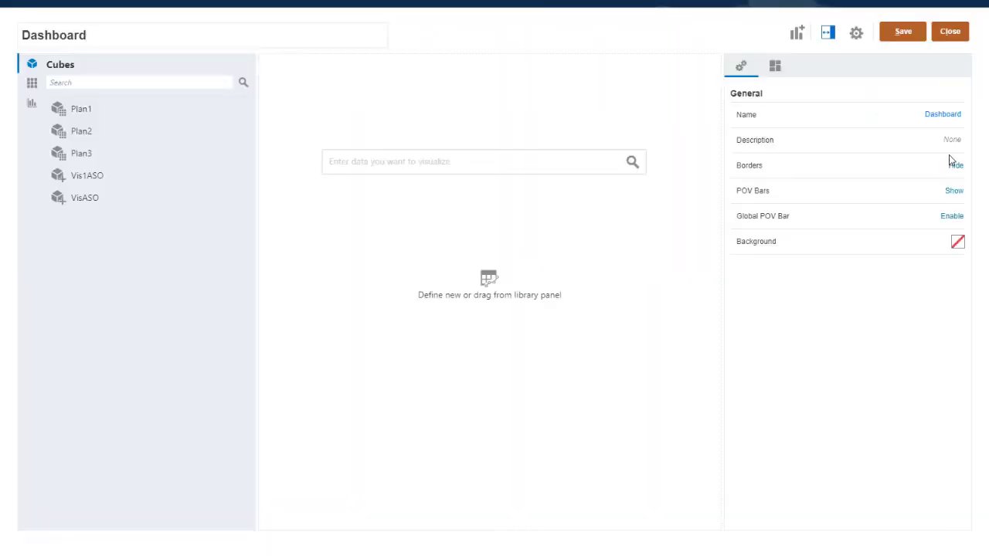
Step: Search the Library for 'key' and add the Key Accounts form as a Working Plan FY22 table
left_click(32, 82)
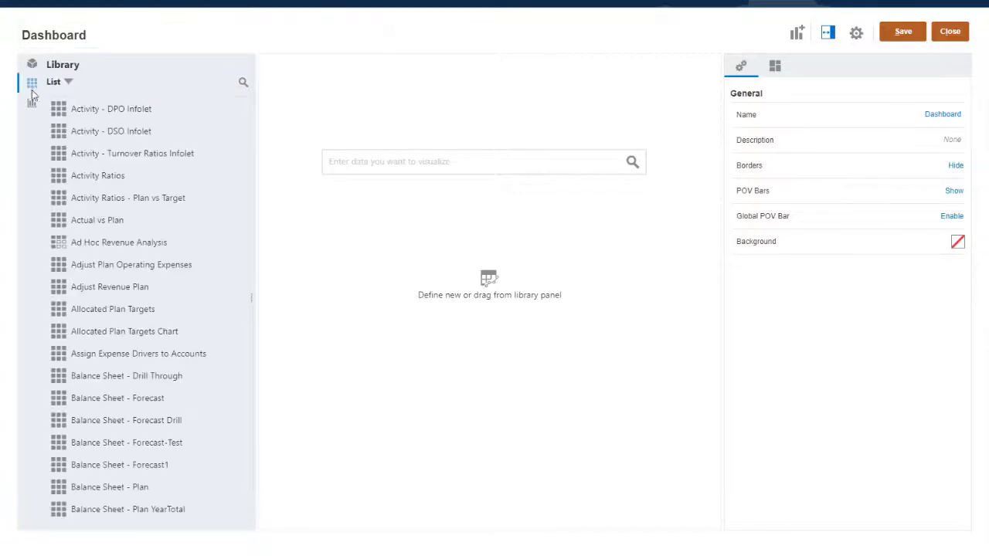
type("key")
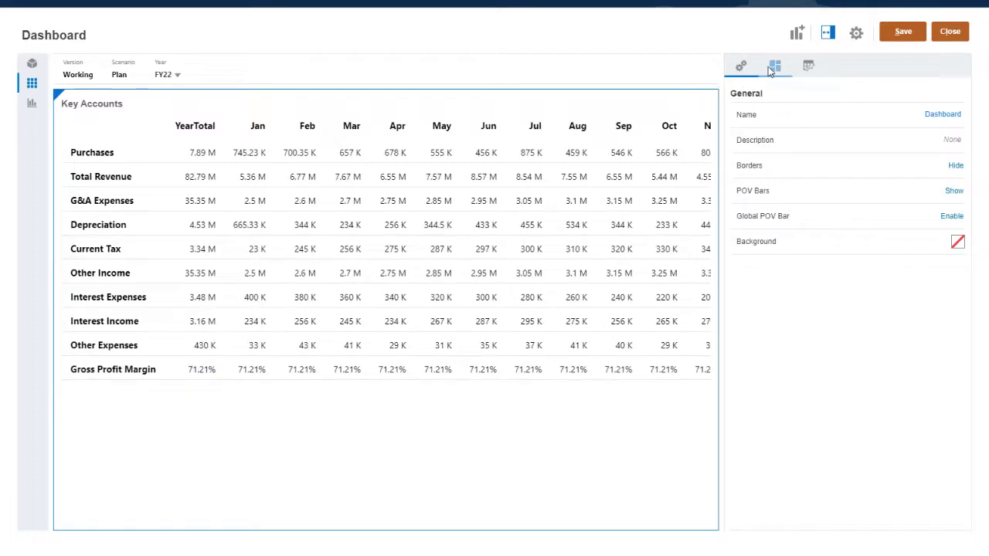
left_click(775, 65)
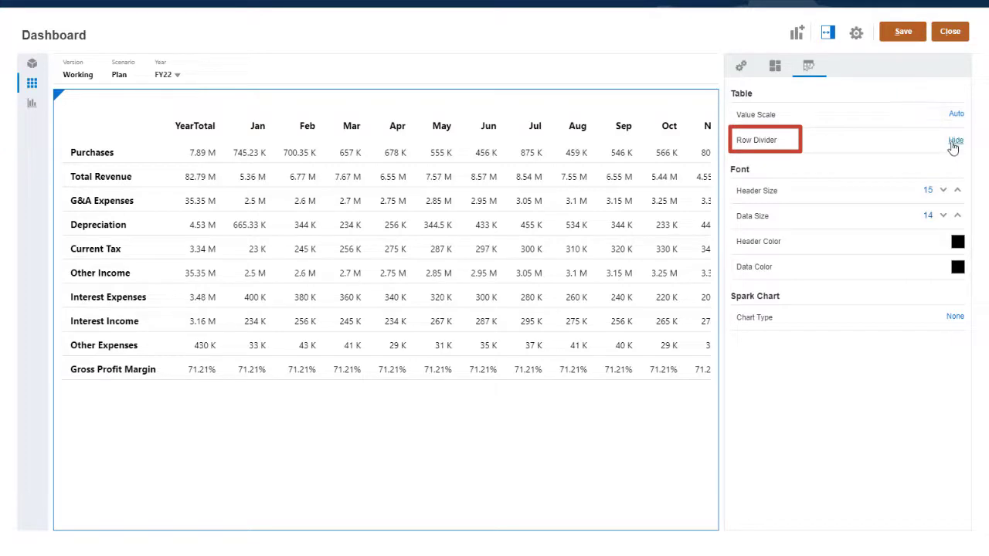
Step: Show row dividers, header size 13, data size 12, green headers, then add a second Key Accounts table
left_click(958, 139)
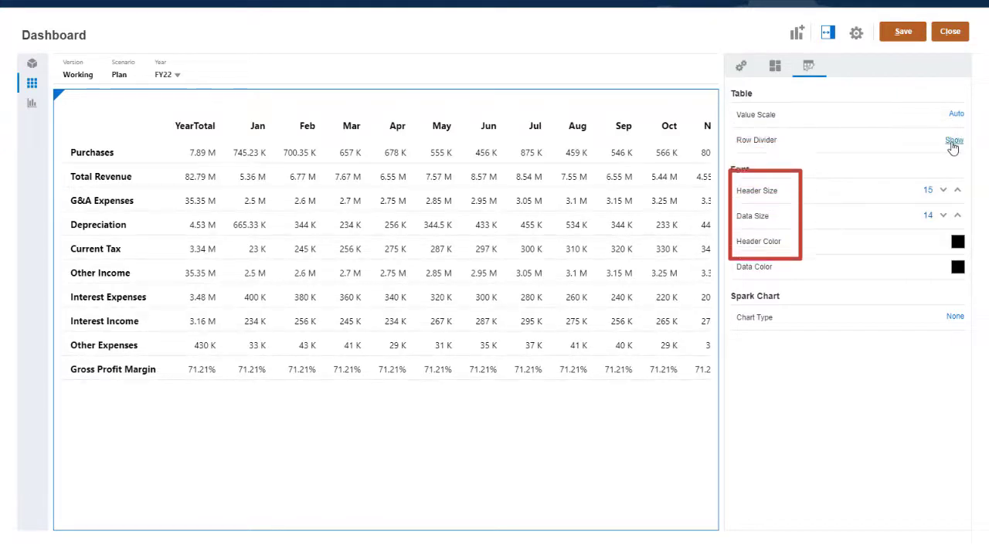
left_click(939, 189)
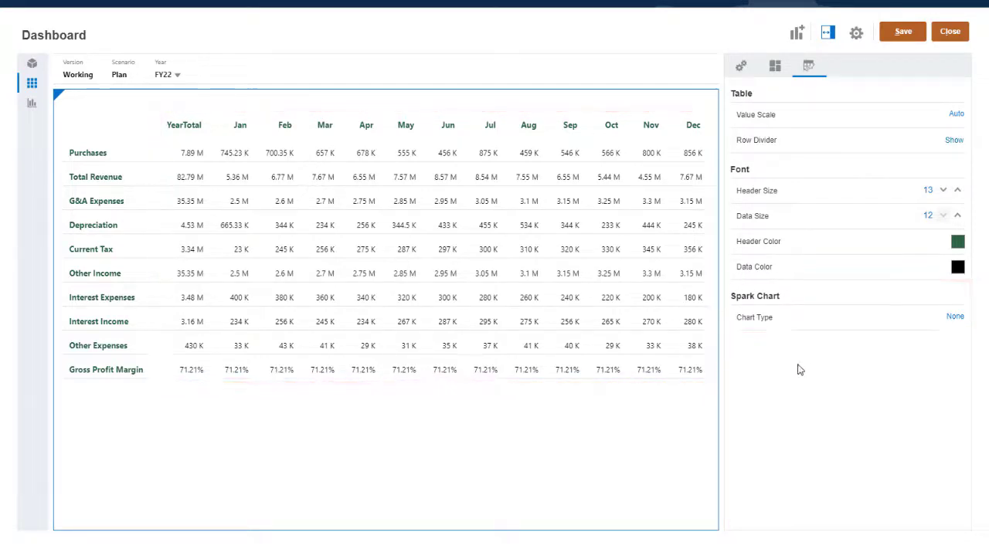
left_click(28, 84)
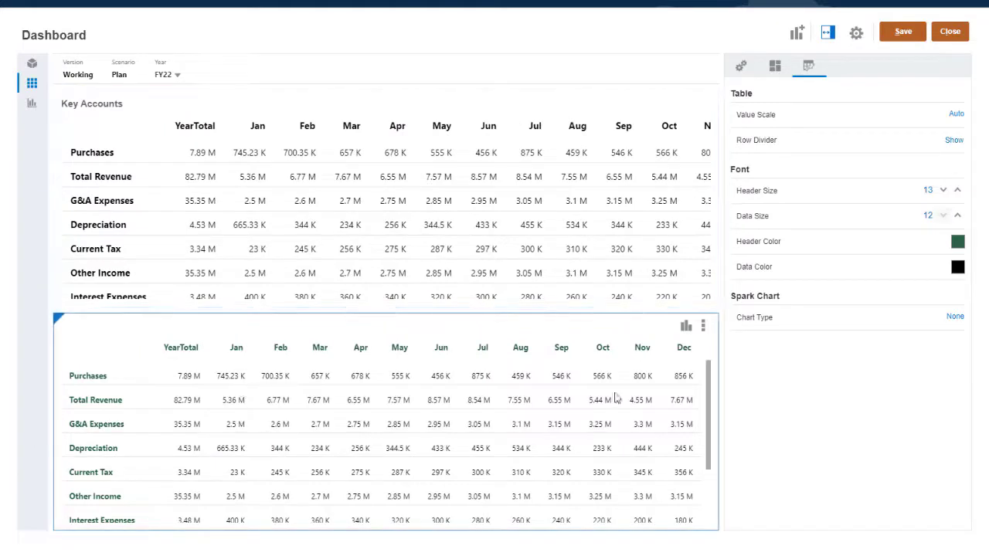
Step: Give the second table Line with Area spark charts from column index 2 to 14
left_click(952, 315)
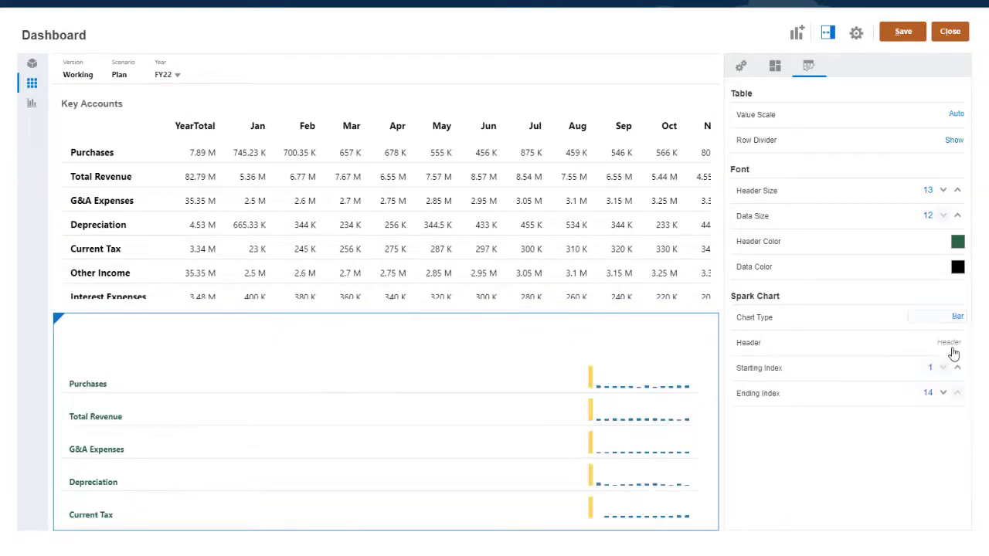
left_click(955, 317)
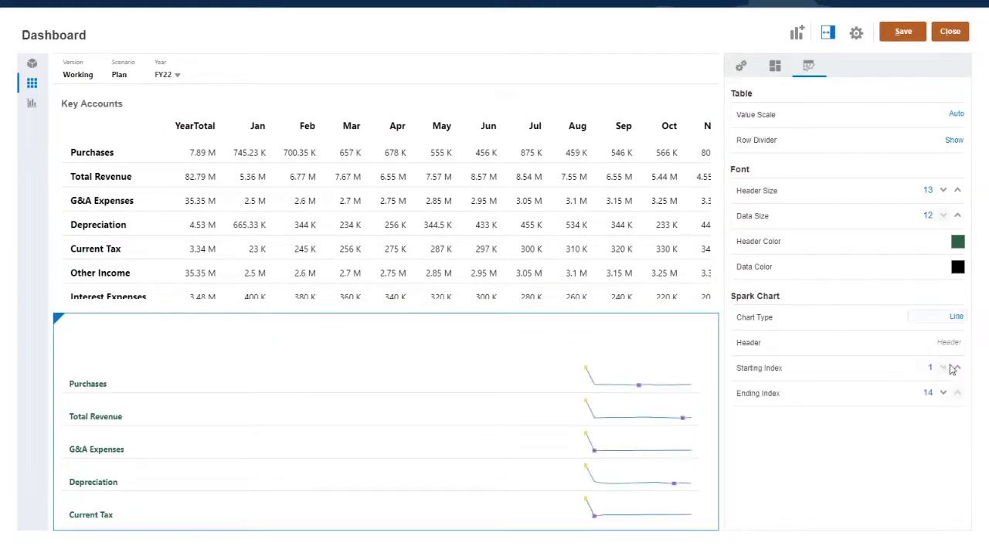
left_click(955, 317)
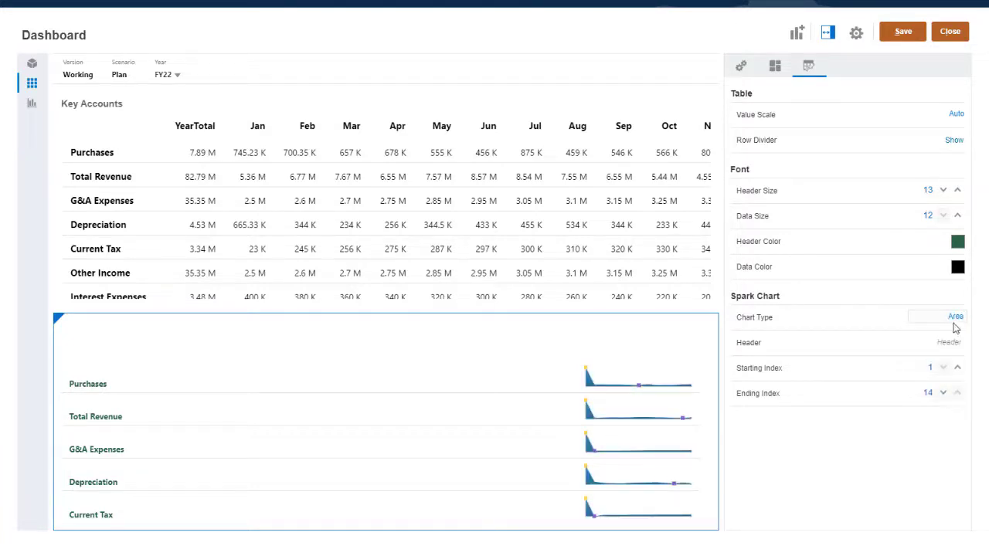
left_click(952, 318)
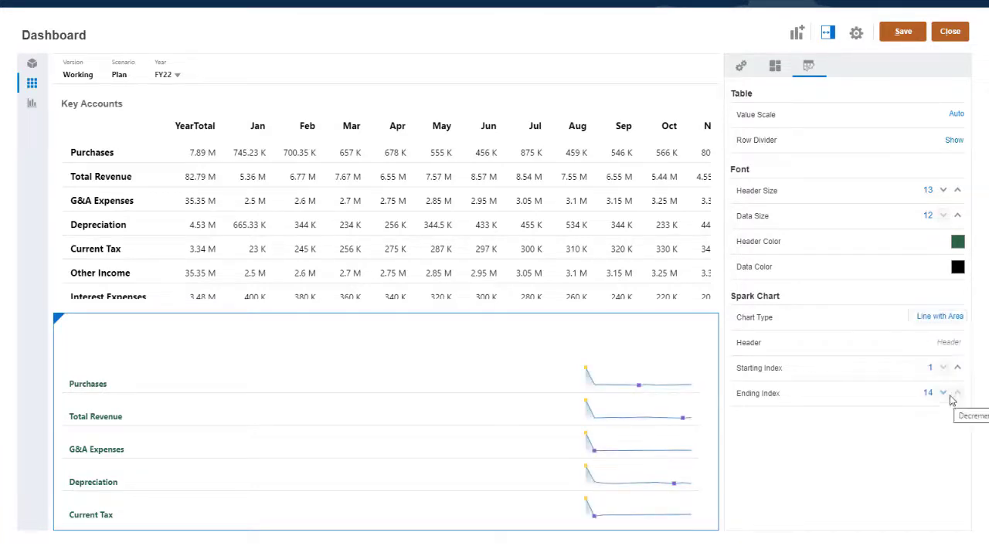
left_click(958, 368)
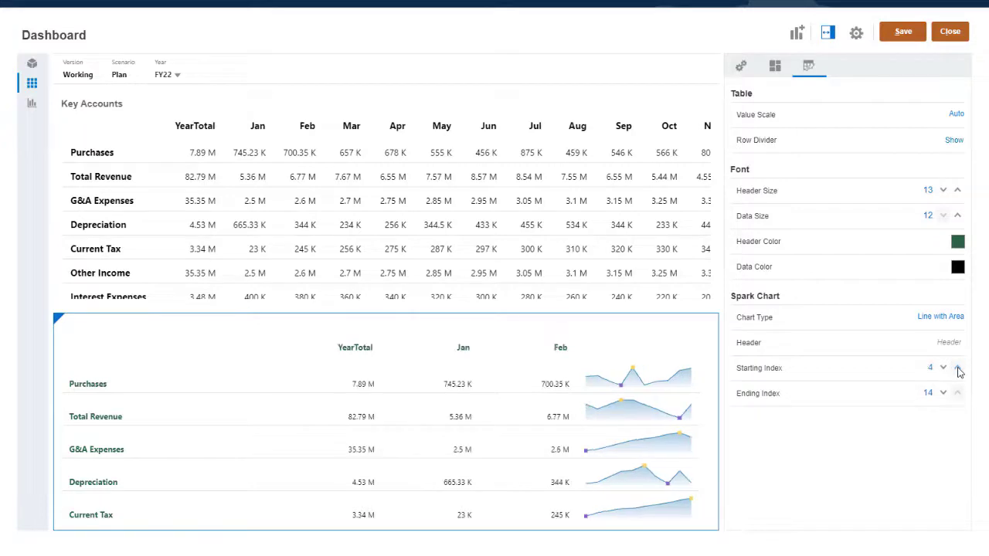
left_click(959, 368)
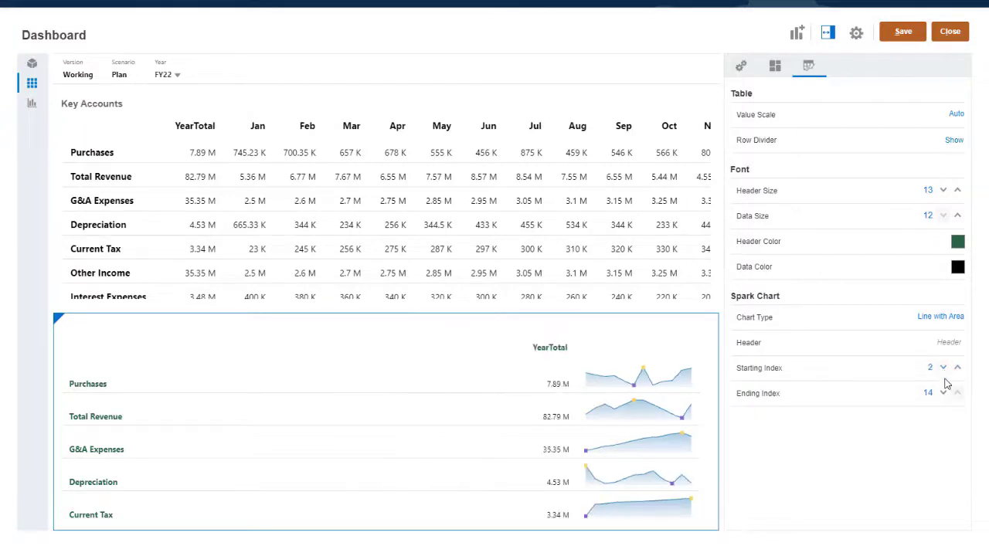
left_click(940, 395)
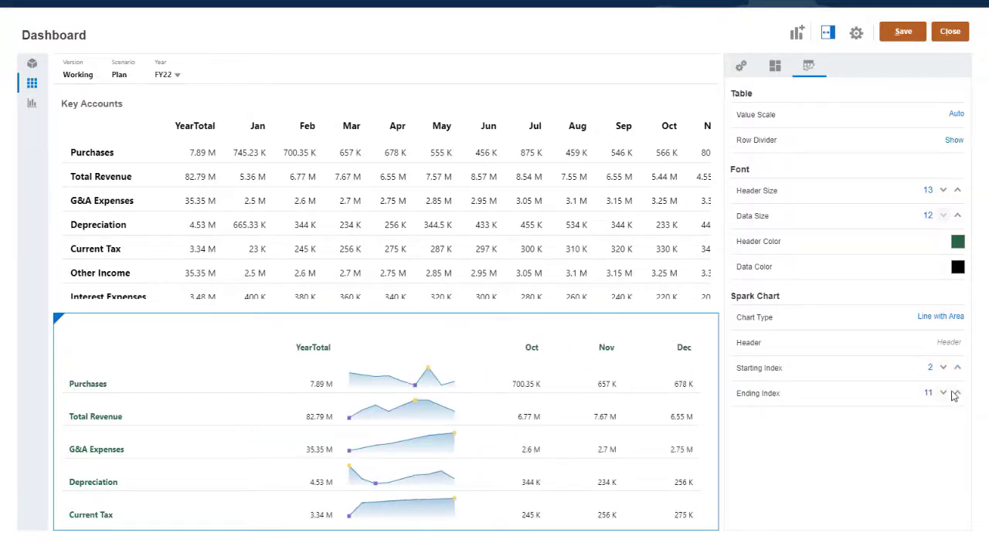
left_click(957, 394)
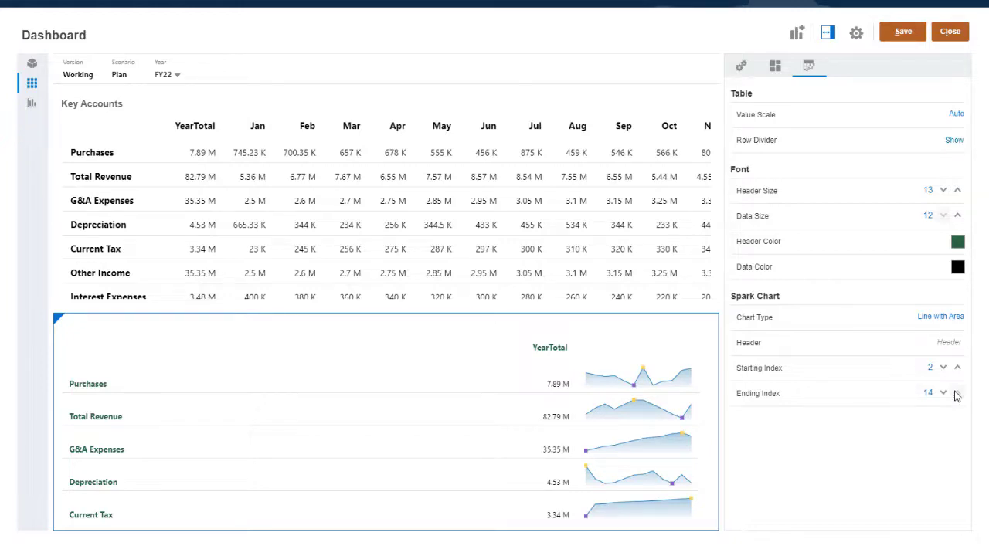
Step: Change the first Key Accounts table's chart type to Tile
left_click(703, 102)
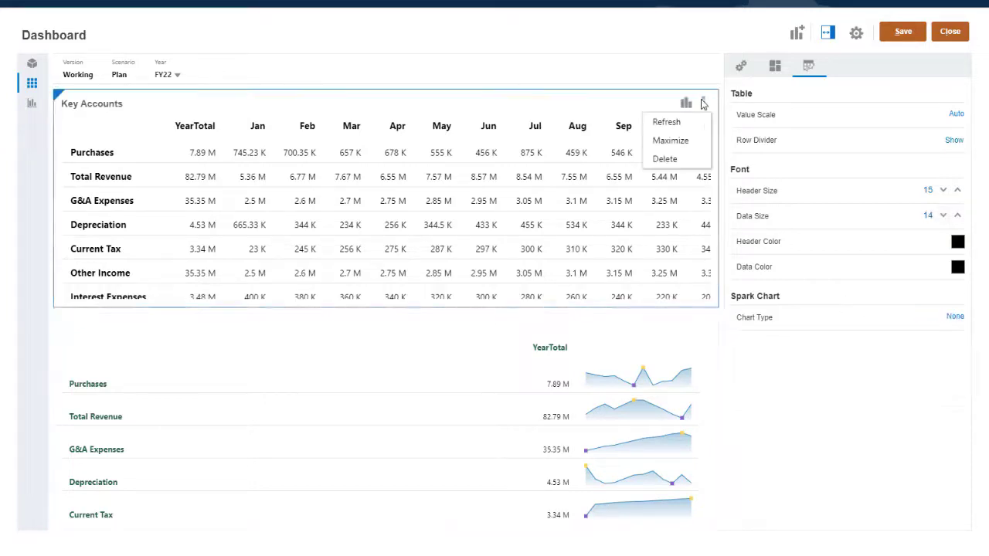
left_click(671, 139)
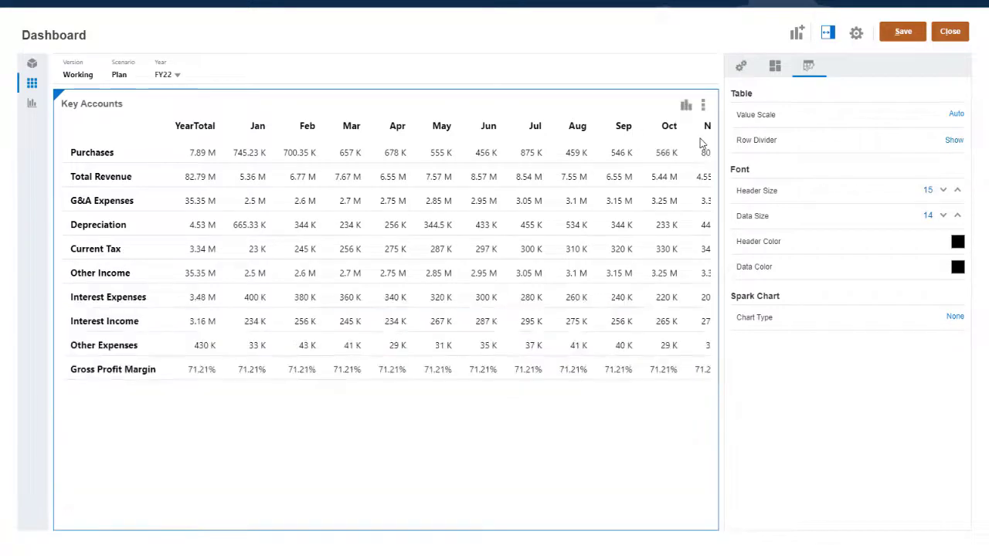
left_click(686, 105)
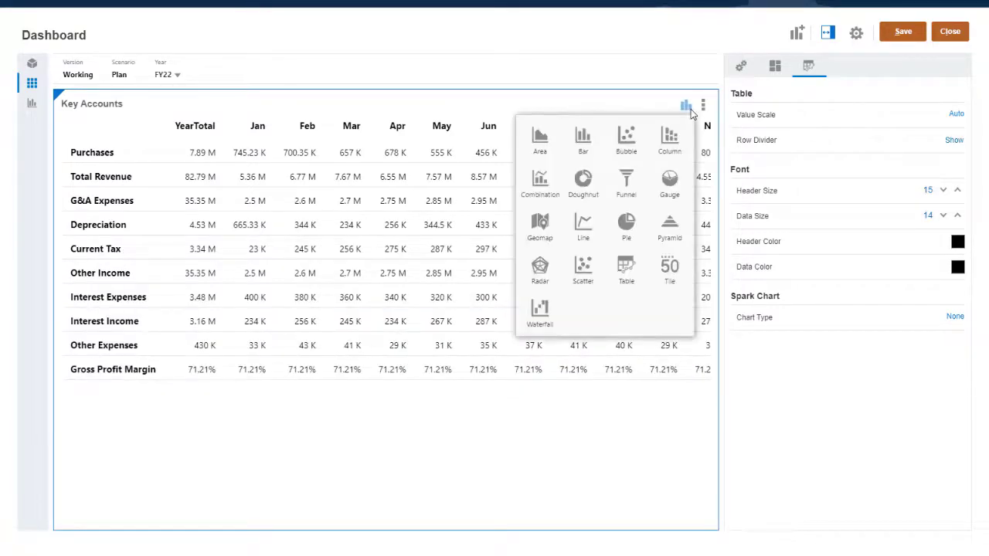
left_click(669, 266)
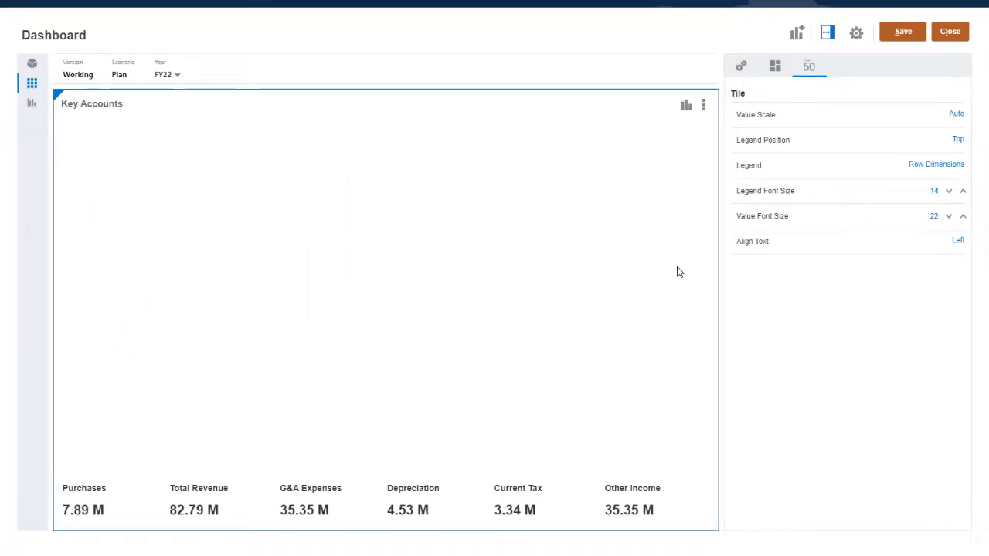
Step: Shorten the tile chart to about 20% height and give it a dark grey gradient background
left_click(704, 105)
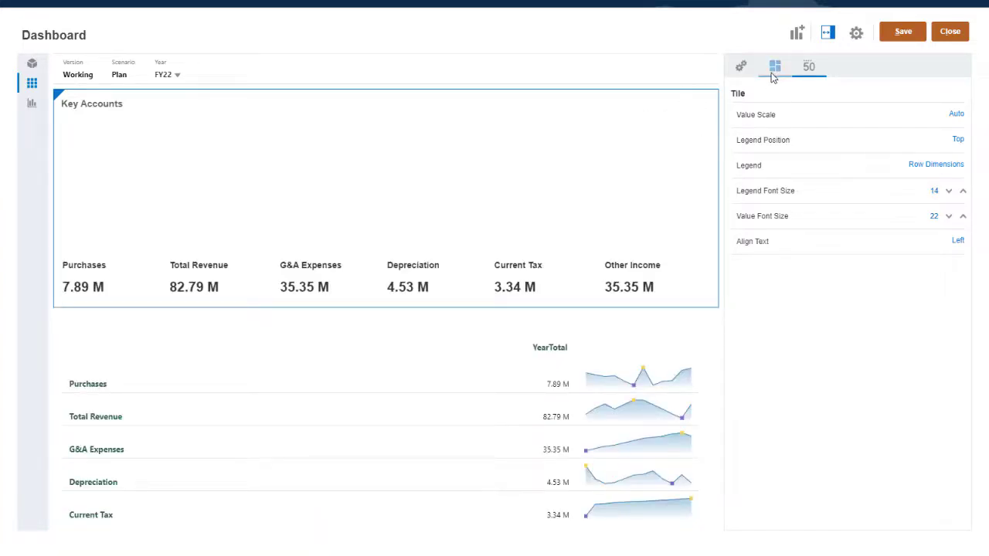
left_click(775, 65)
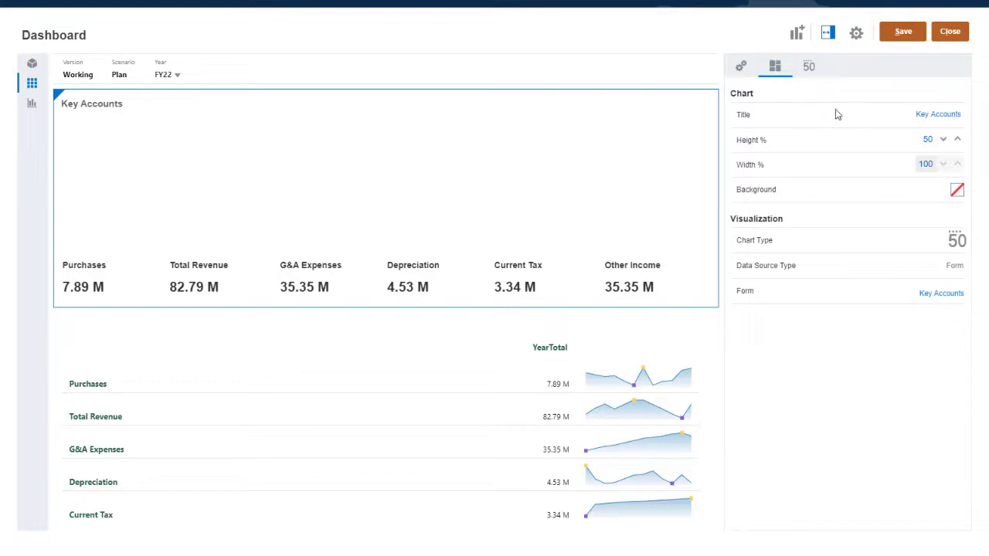
left_click(905, 139)
type("20")
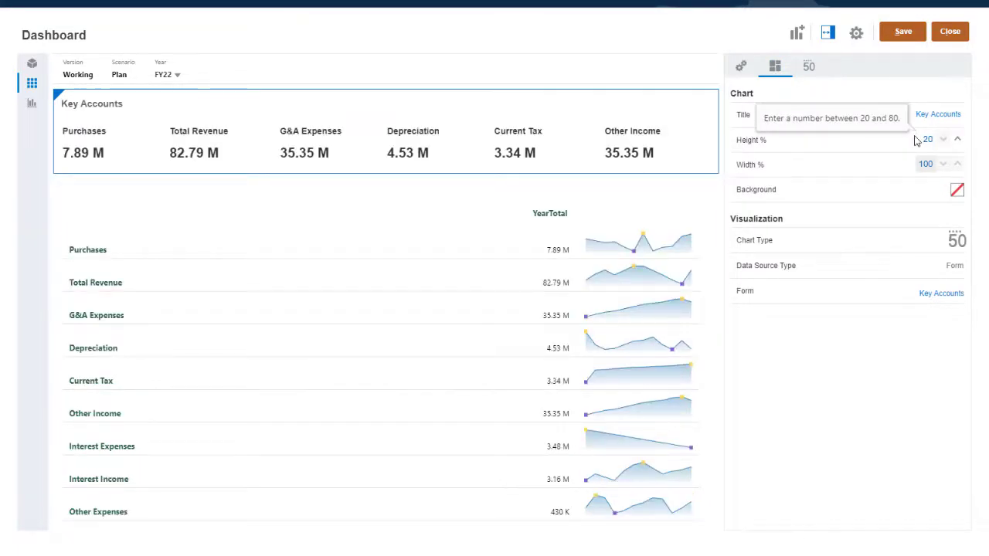
left_click(958, 189)
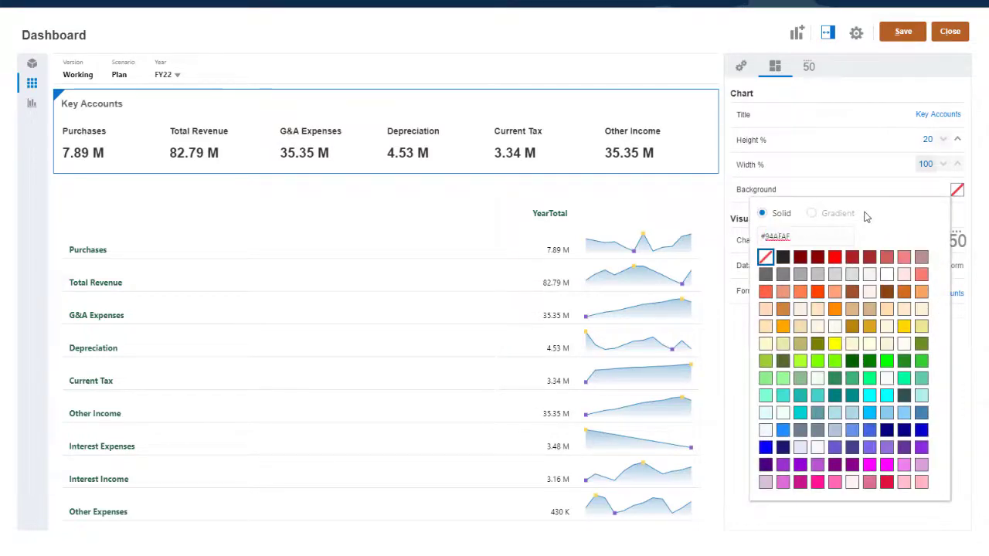
left_click(813, 213)
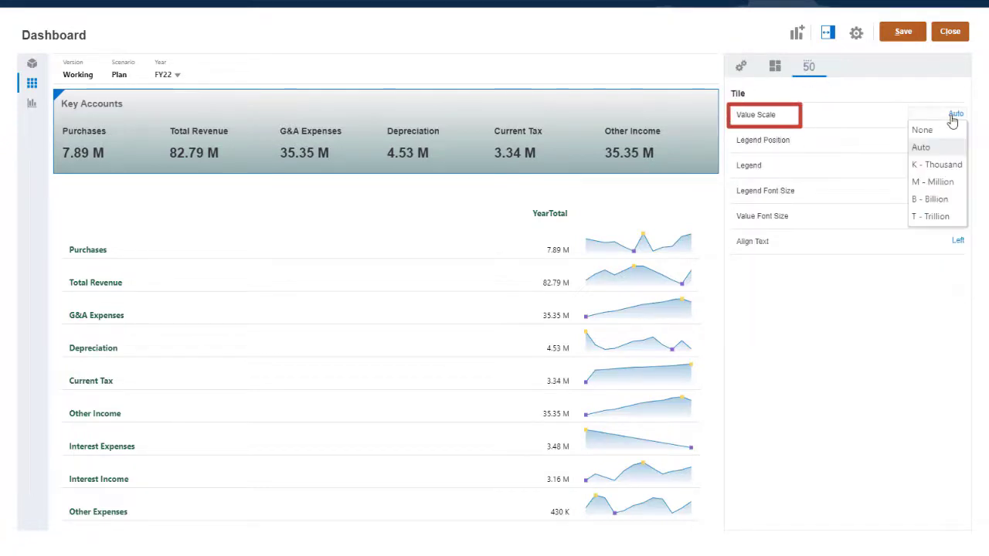
Step: Place the tile legend at the bottom showing only row dimensions, value scale Auto
left_click(921, 146)
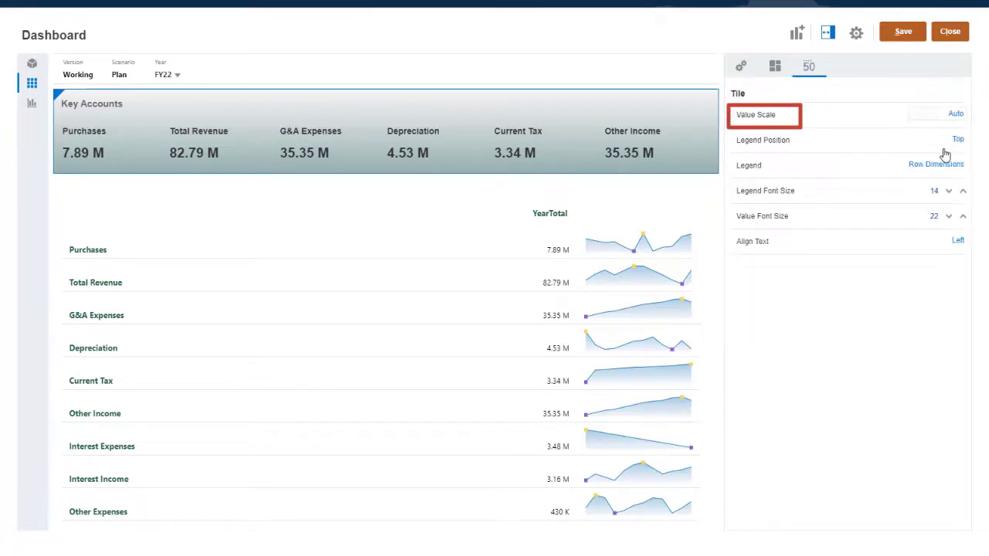
left_click(956, 139)
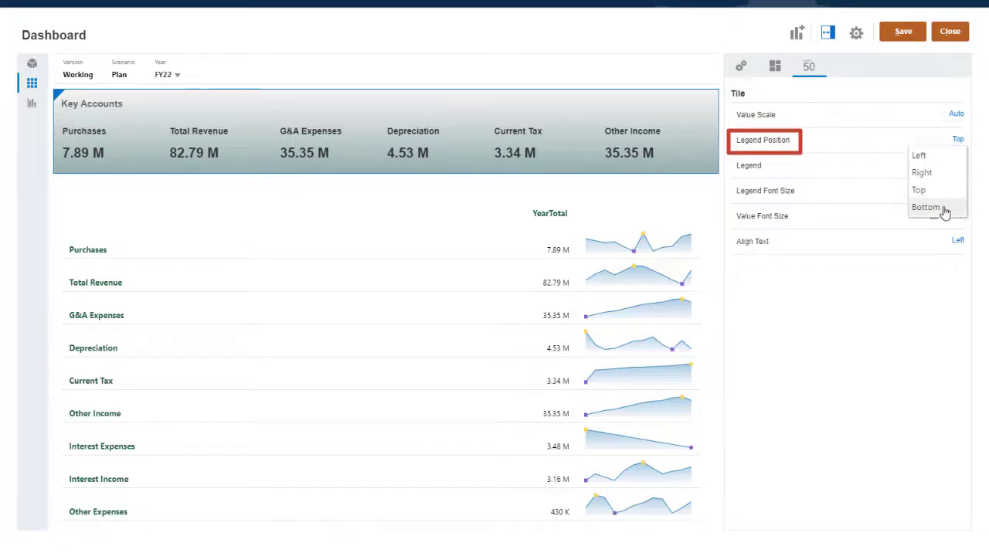
left_click(932, 207)
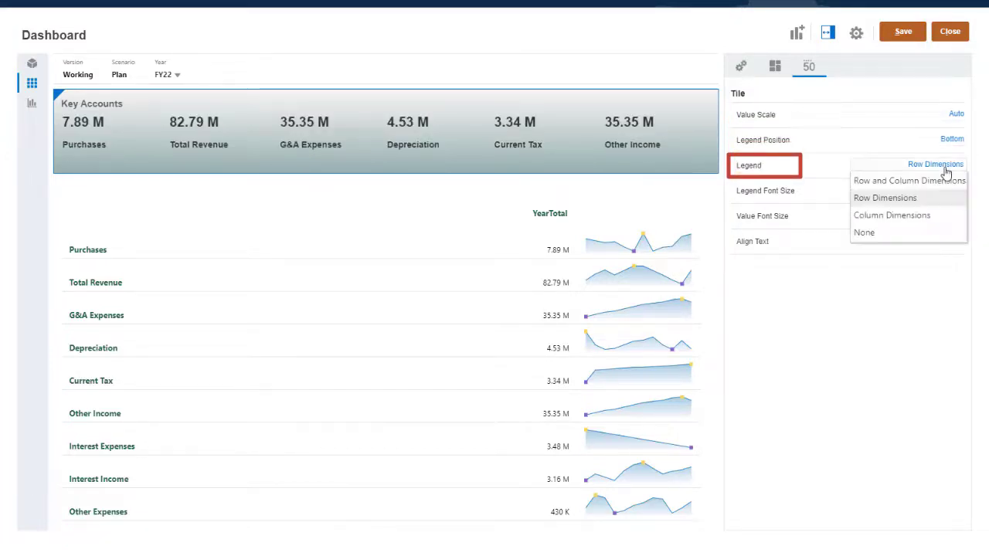
left_click(908, 179)
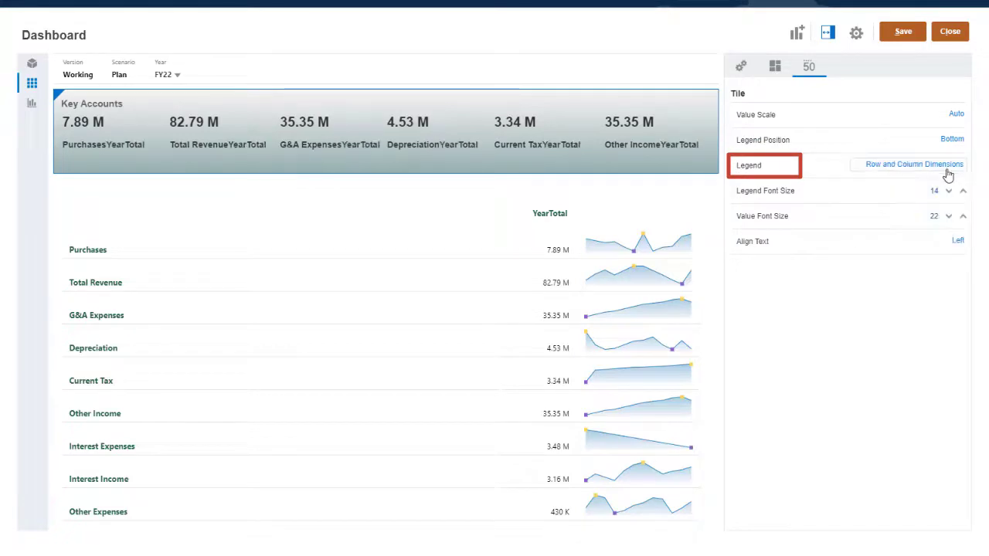
left_click(911, 164)
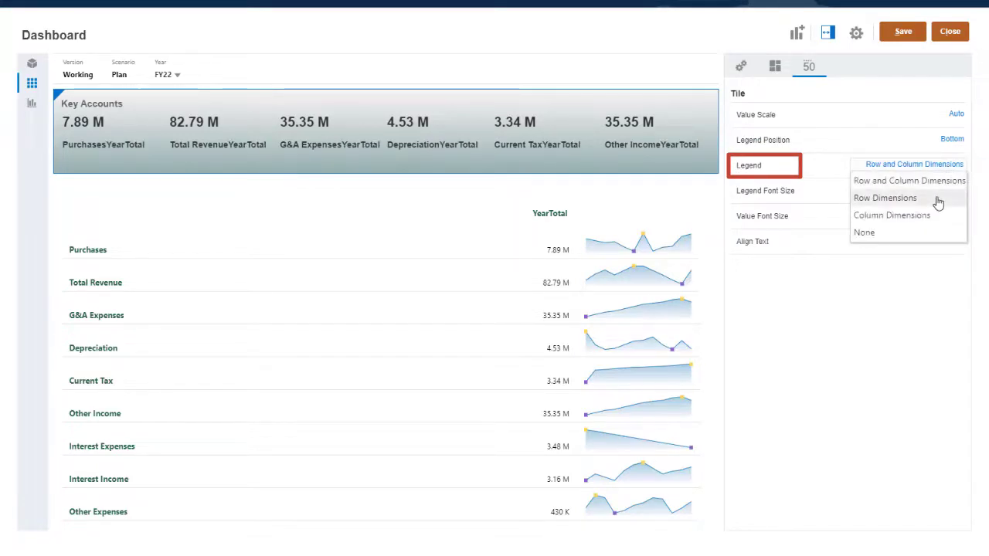
left_click(884, 198)
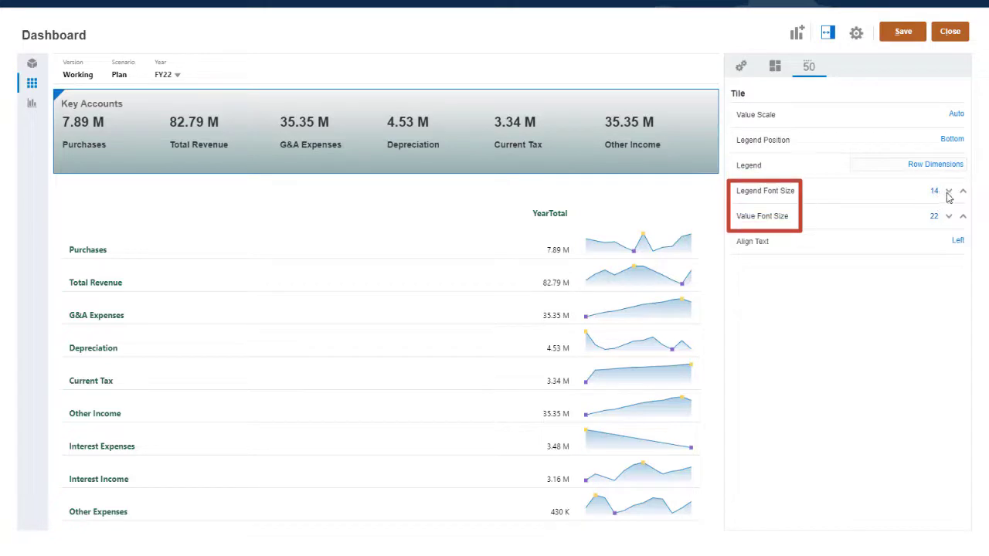
Step: Set legend font 12, value font 26 and centre-align the tile text
left_click(949, 197)
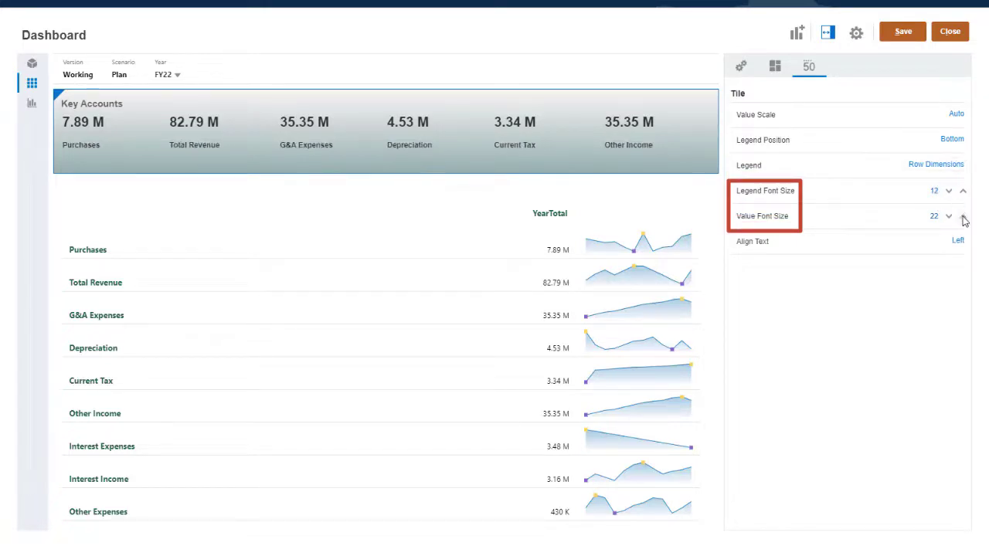
left_click(971, 219)
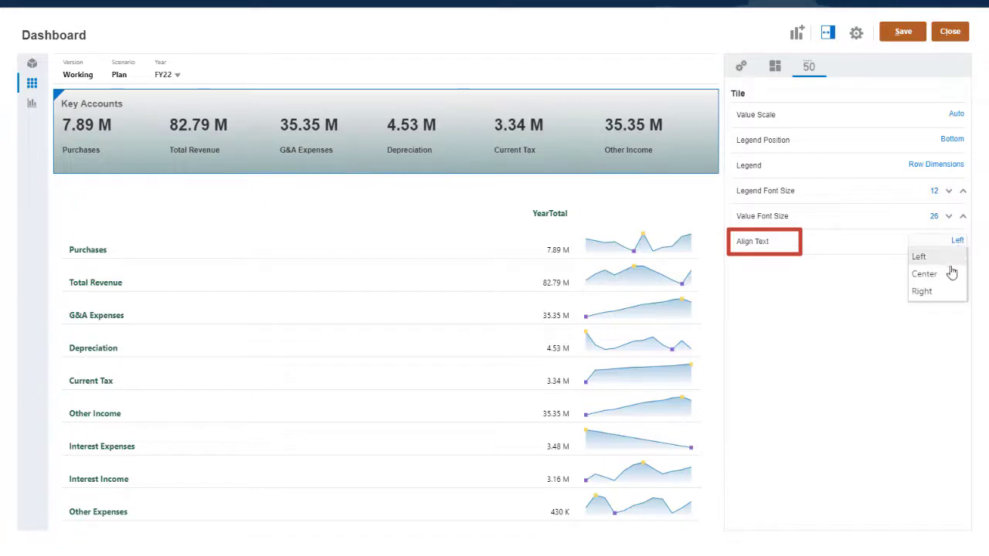
left_click(927, 273)
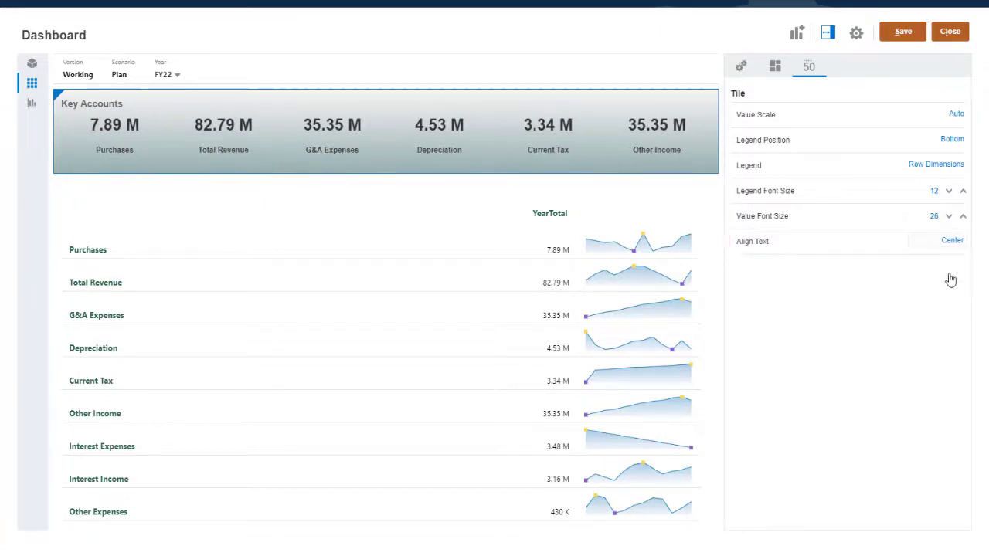
Step: Add the D2 GP form as a Gross Profit tile with width 20 and gradient background
left_click(28, 84)
type("d2")
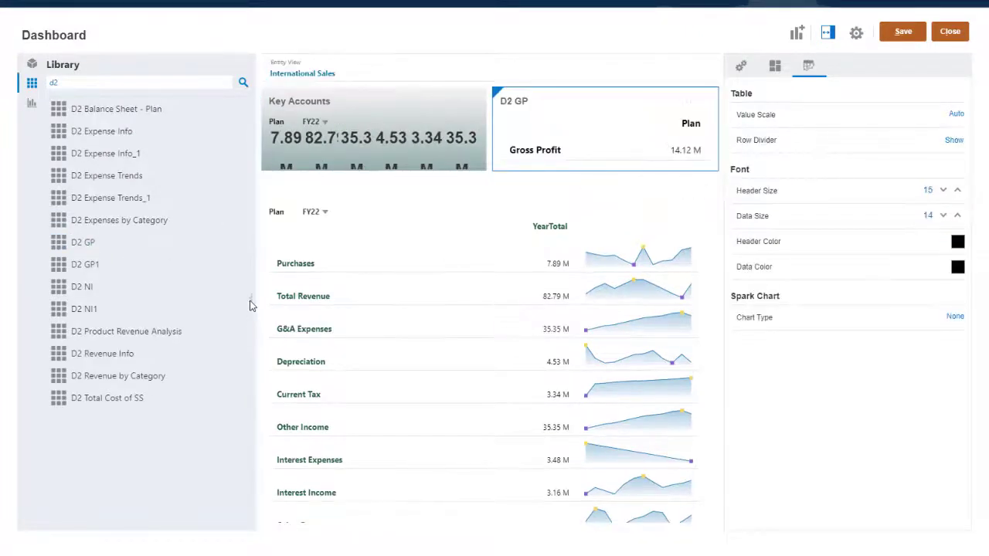
left_click(689, 100)
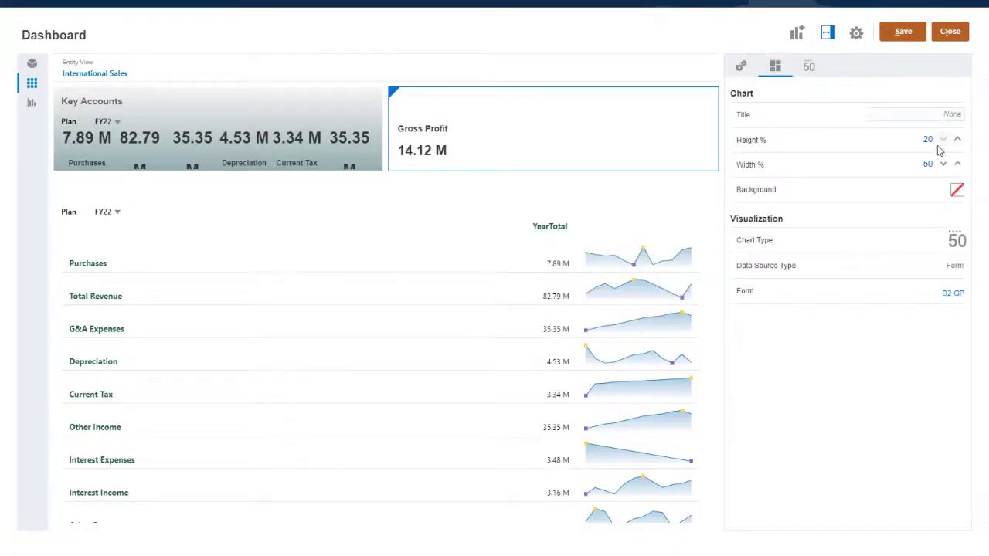
left_click(957, 188)
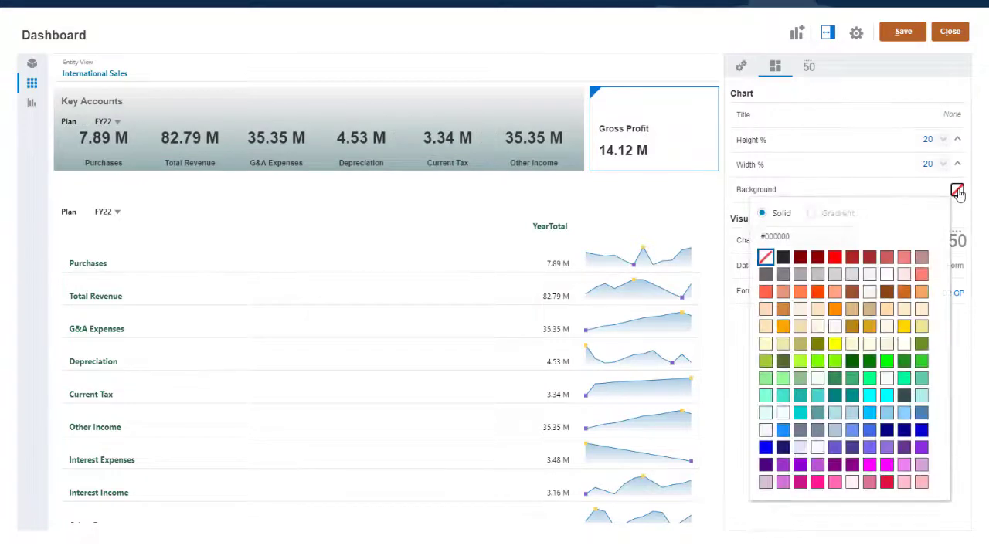
left_click(811, 213)
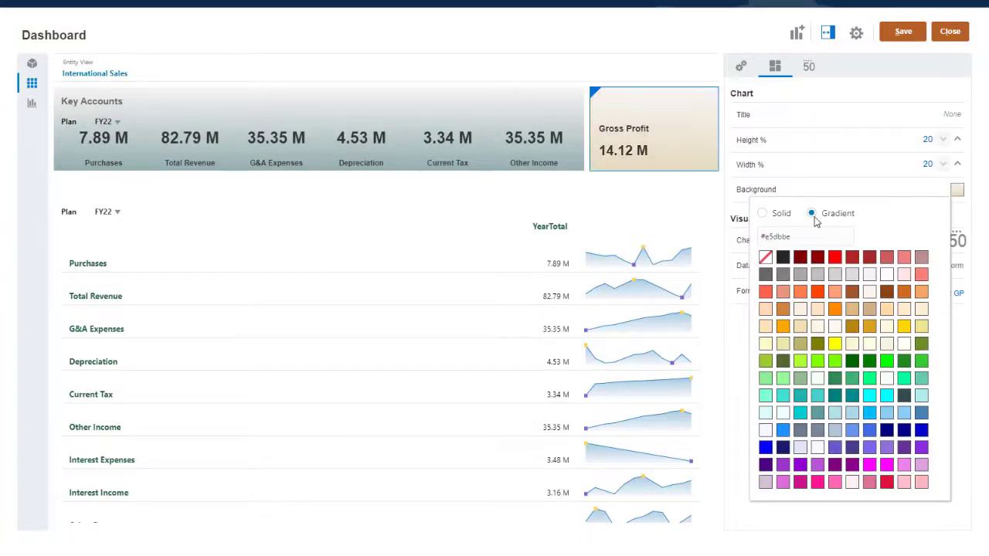
Step: Put the Gross Profit legend at the bottom and centre-align its text
left_click(810, 65)
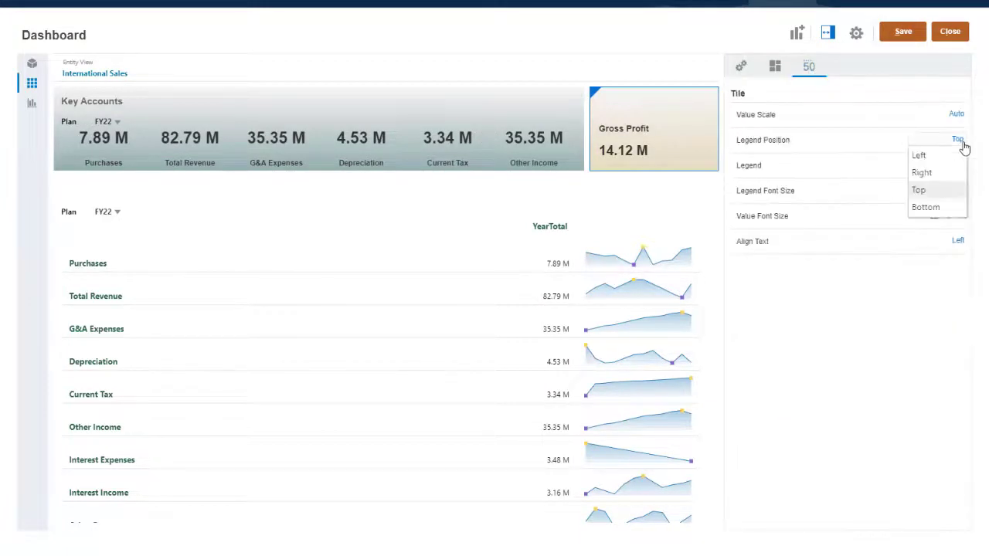
left_click(935, 207)
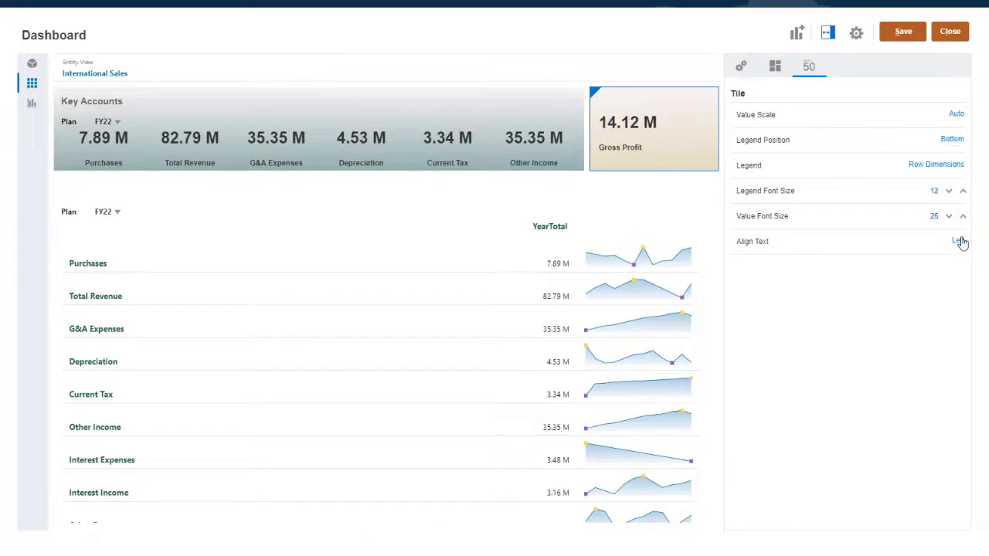
left_click(955, 241)
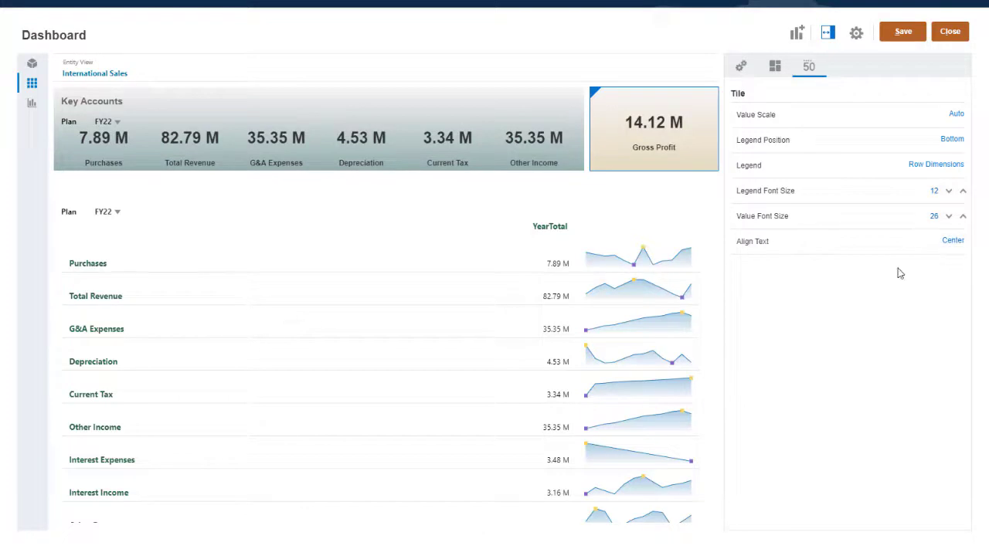
left_click(28, 82)
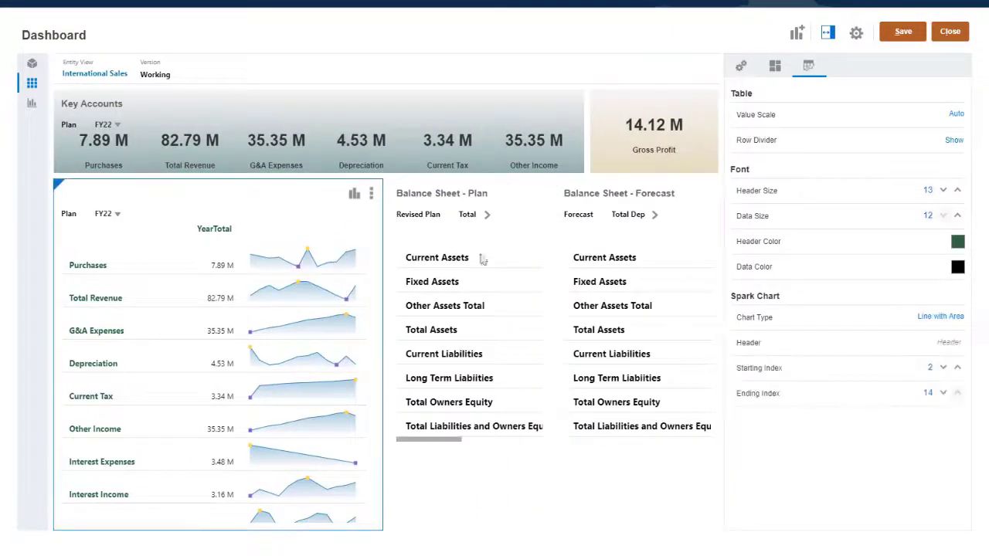
Step: Add Balance Sheet Plan and Forecast forms and show the Forecast as a bar chart
left_click(773, 65)
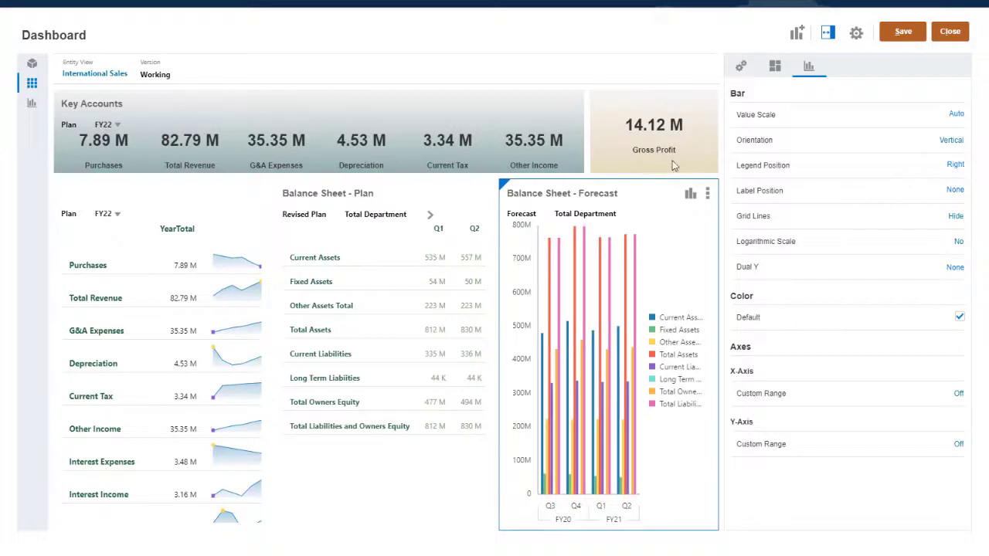
Step: Name the dashboard 'Key Accounts and Balance Sheet', show borders, hide POV bars, white background
left_click(739, 65)
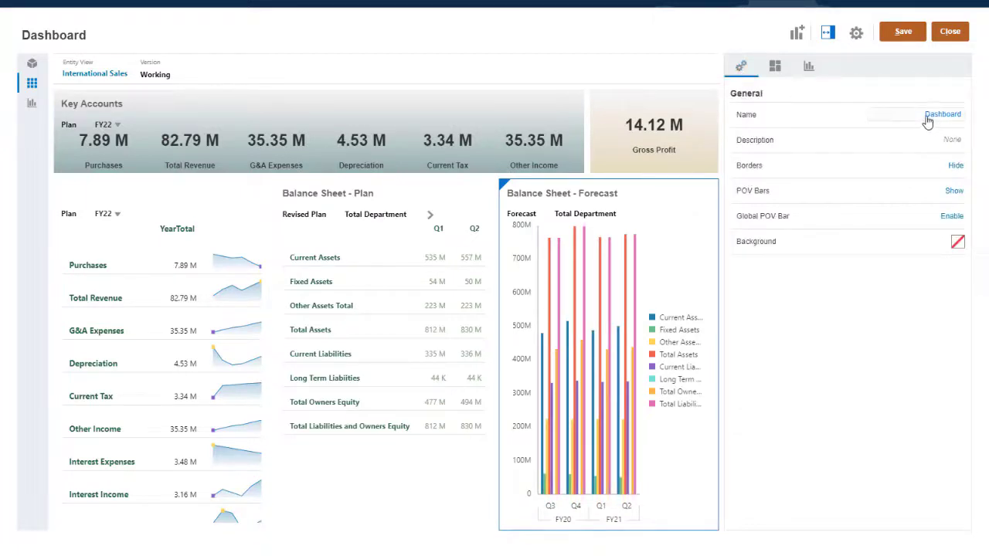
type("Key Accounts and")
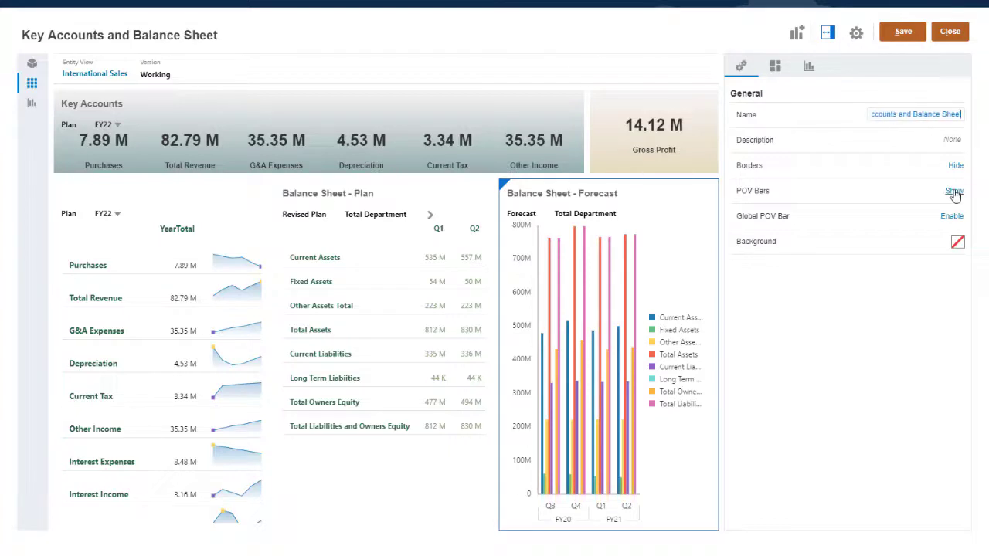
left_click(959, 241)
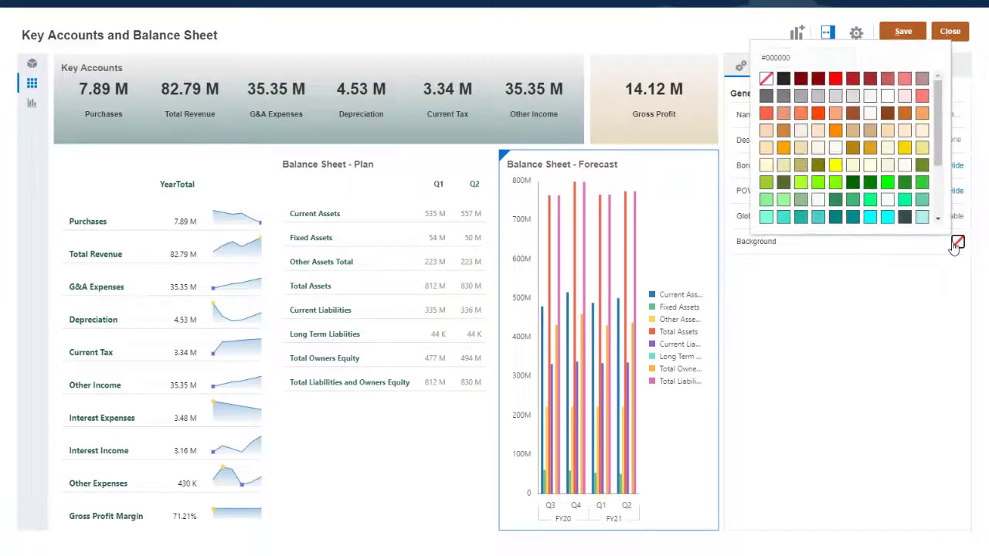
left_click(872, 96)
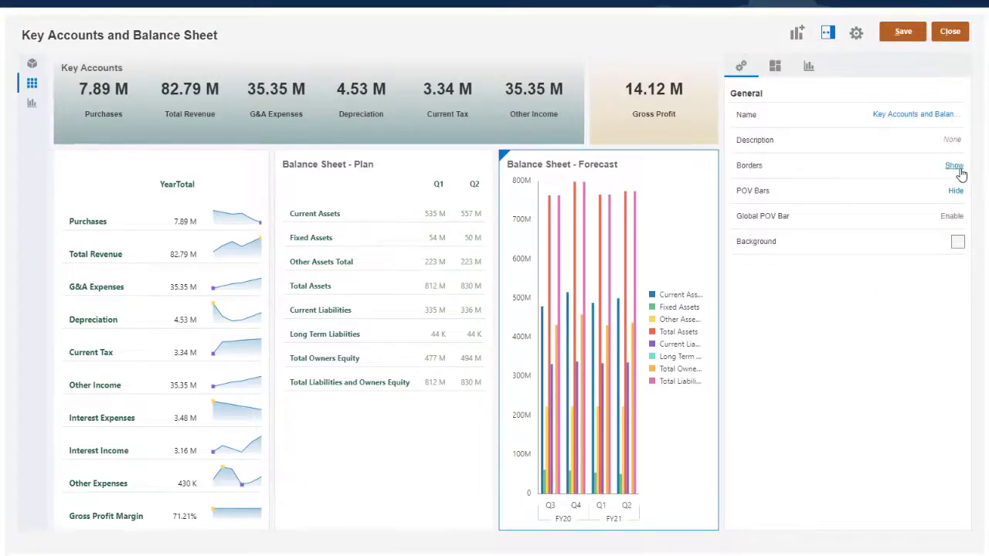
Step: Save the dashboard and confirm
left_click(829, 32)
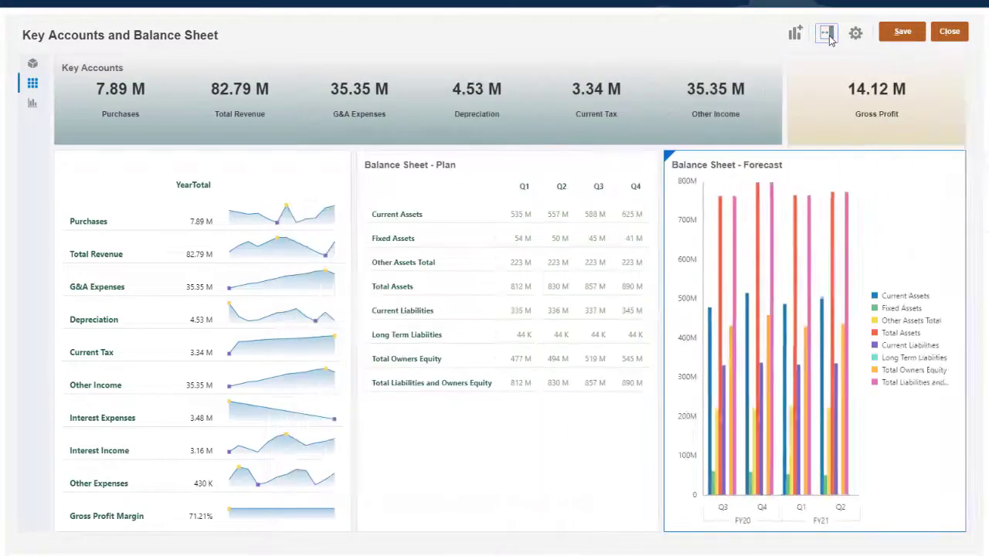
left_click(903, 31)
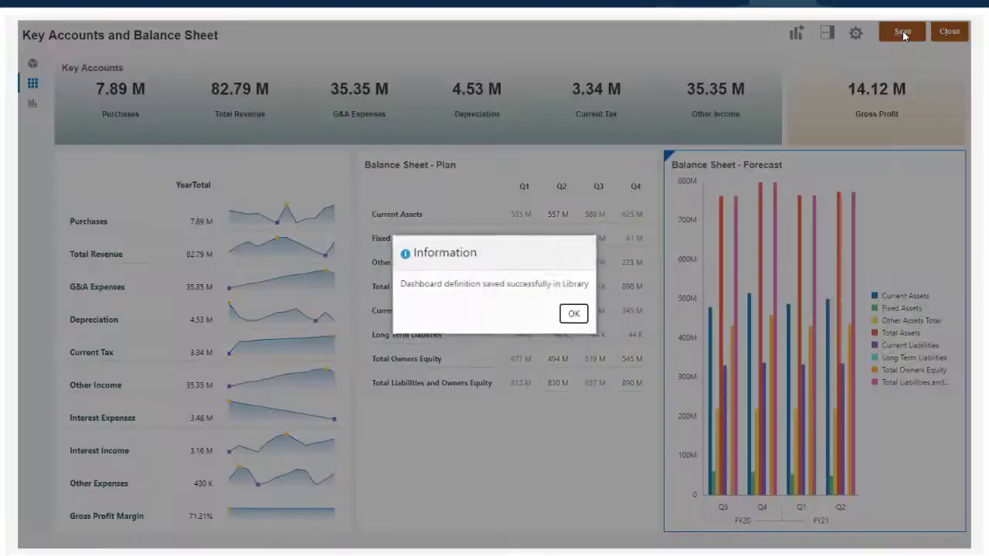
left_click(573, 313)
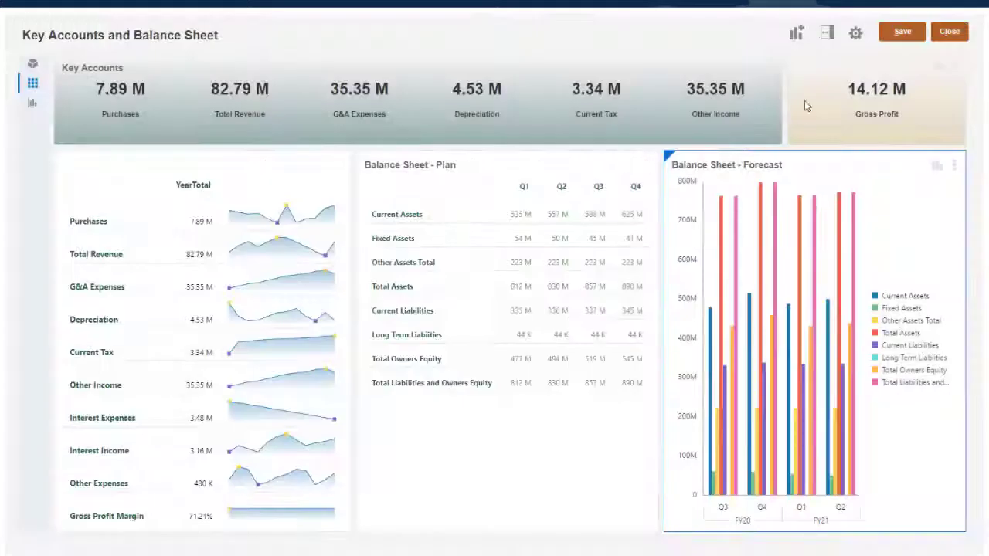